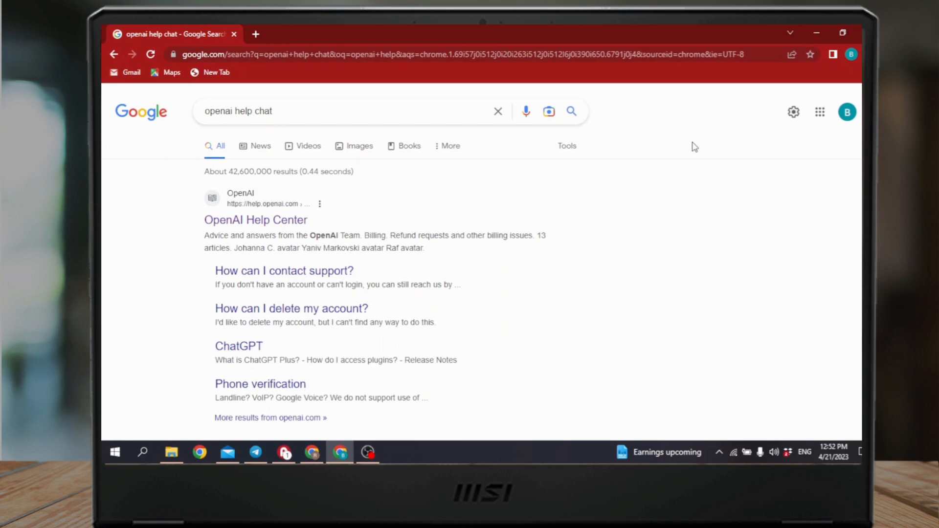
{"action": "mouse_move", "coordinate": [550, 188]}
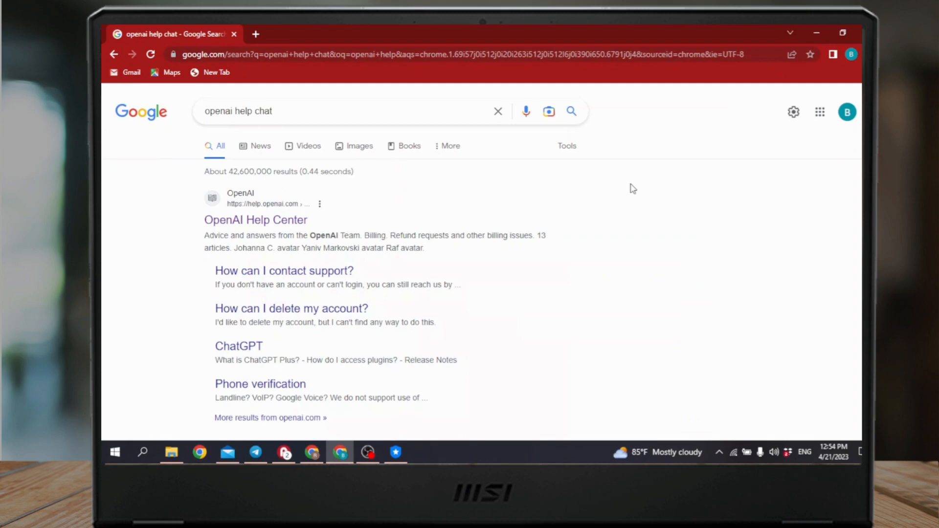
Bring Aman VPN to the front to view its disconnected connect screen, then return to Chrome.
{"action": "left_click", "coordinate": [394, 452]}
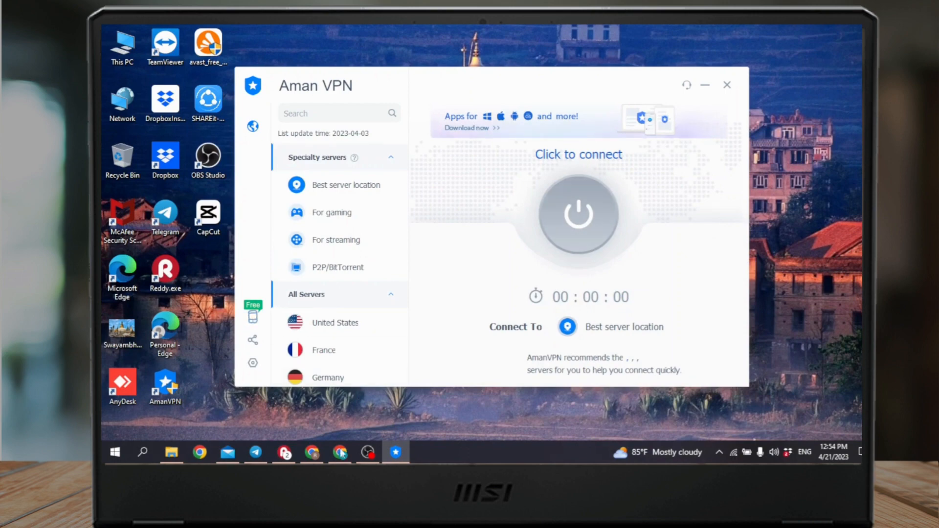
{"action": "left_click", "coordinate": [339, 452]}
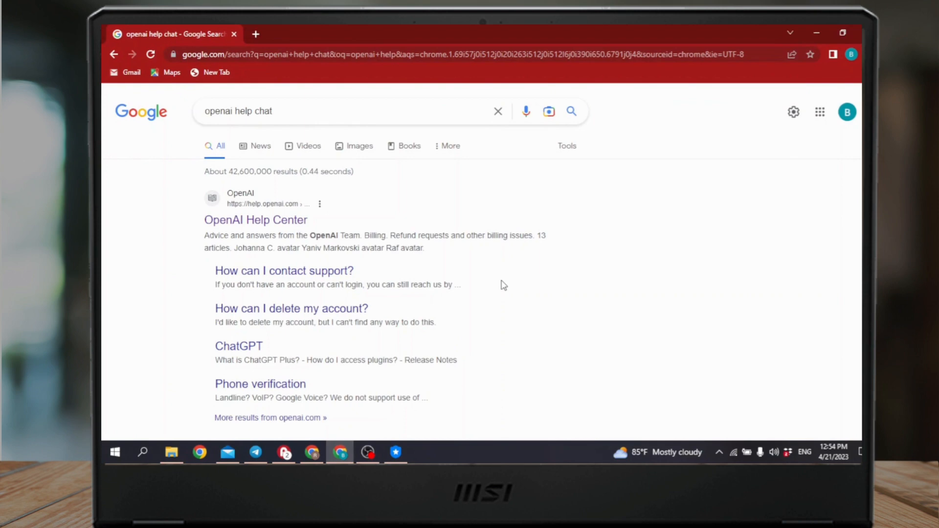
{"action": "mouse_move", "coordinate": [693, 199]}
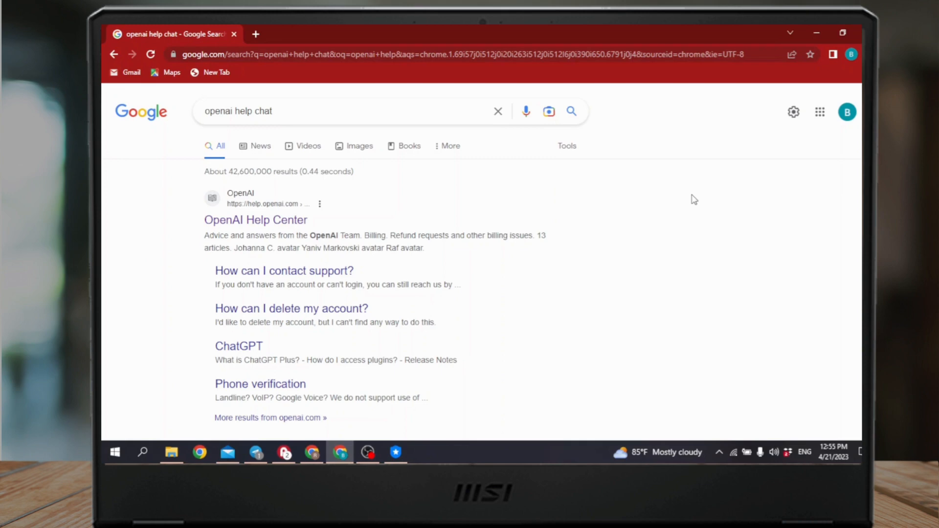
{"action": "mouse_move", "coordinate": [769, 42]}
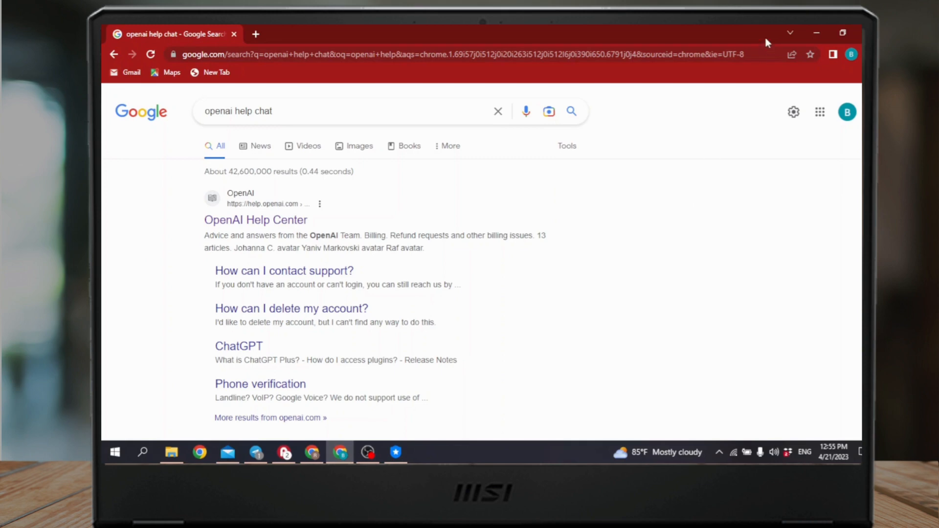
{"action": "mouse_move", "coordinate": [756, 165]}
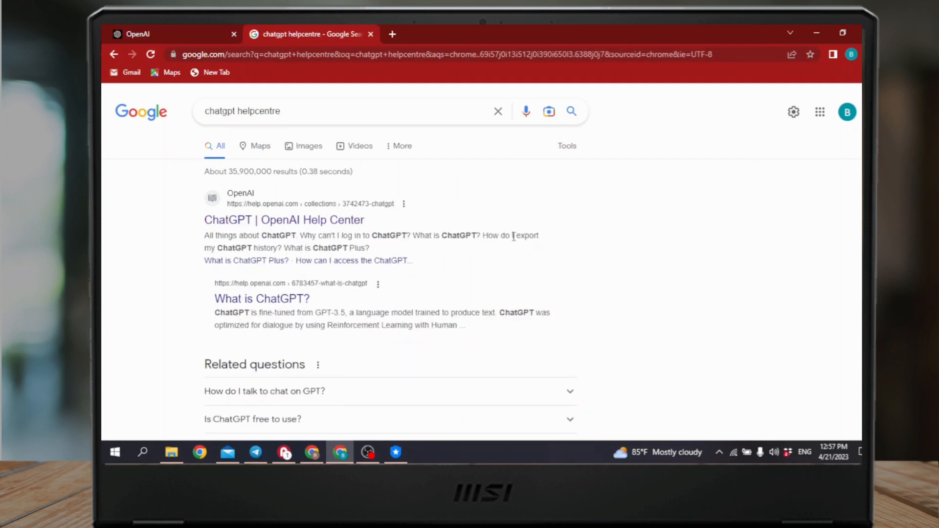
Open the 'ChatGPT | OpenAI Help Center' result from the 'chatgpt helpcentre' search.
{"action": "left_click", "coordinate": [283, 220]}
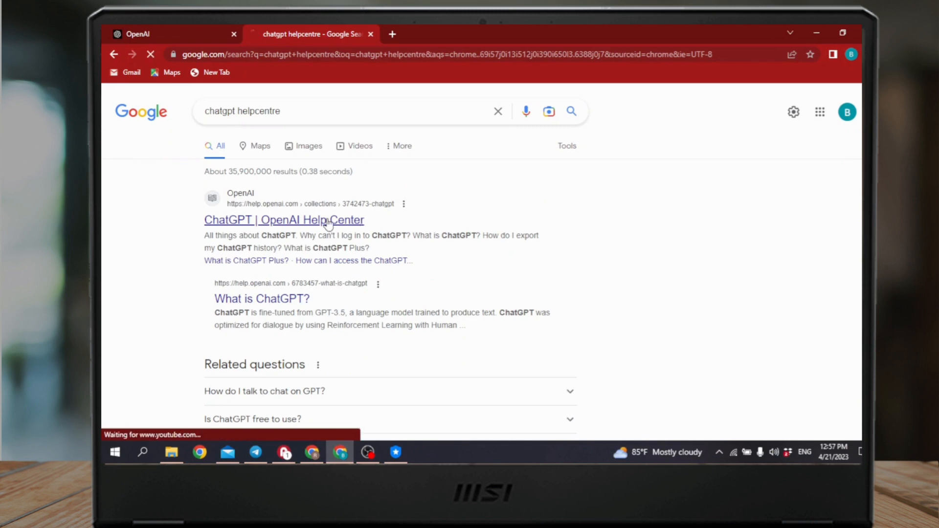
{"action": "left_click", "coordinate": [284, 220]}
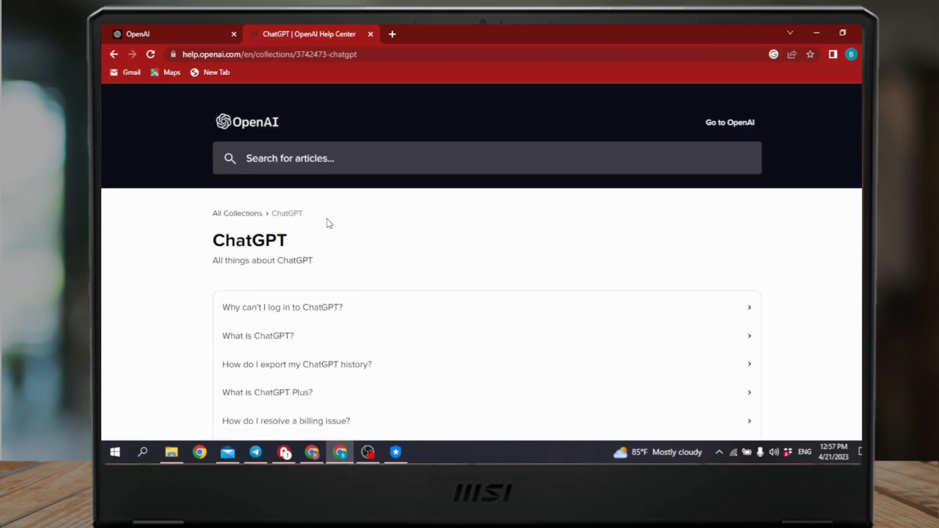